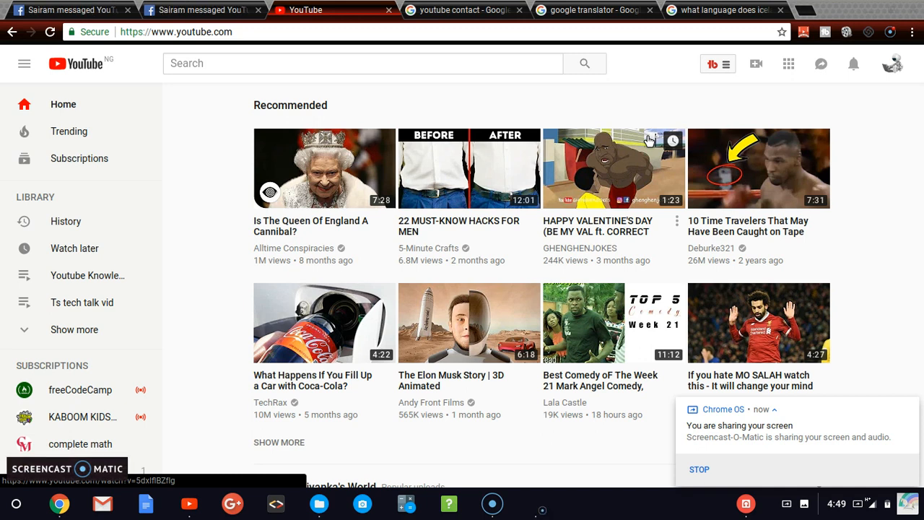
Open the Messages list, then view and close the Creator Choice chat.
click(800, 503)
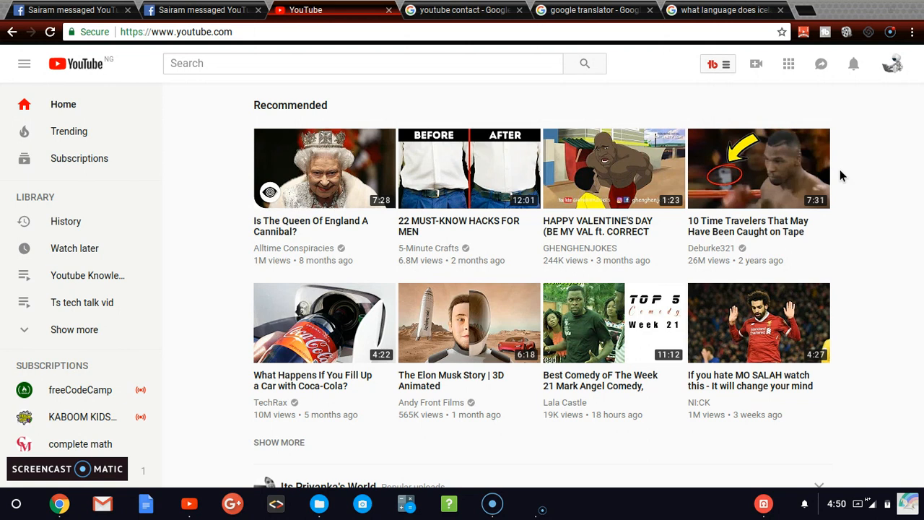
mouse_move(656, 122)
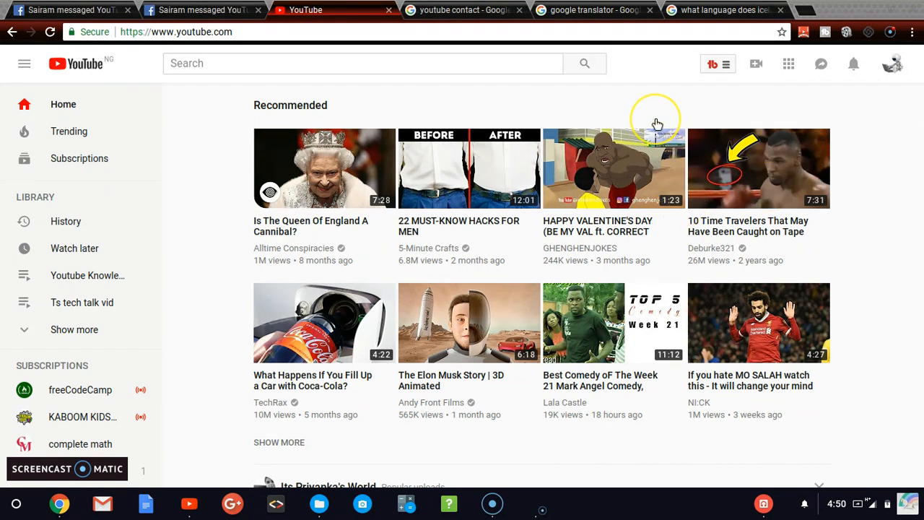
mouse_move(821, 63)
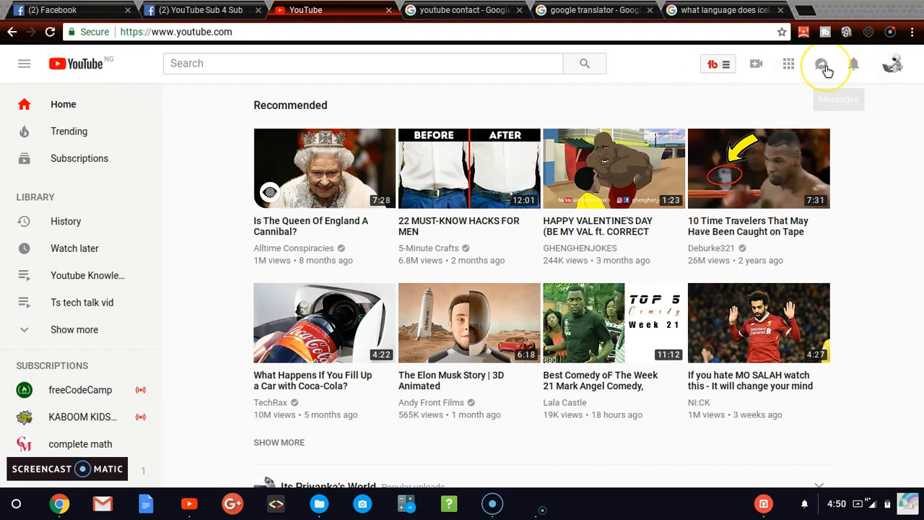
mouse_move(821, 64)
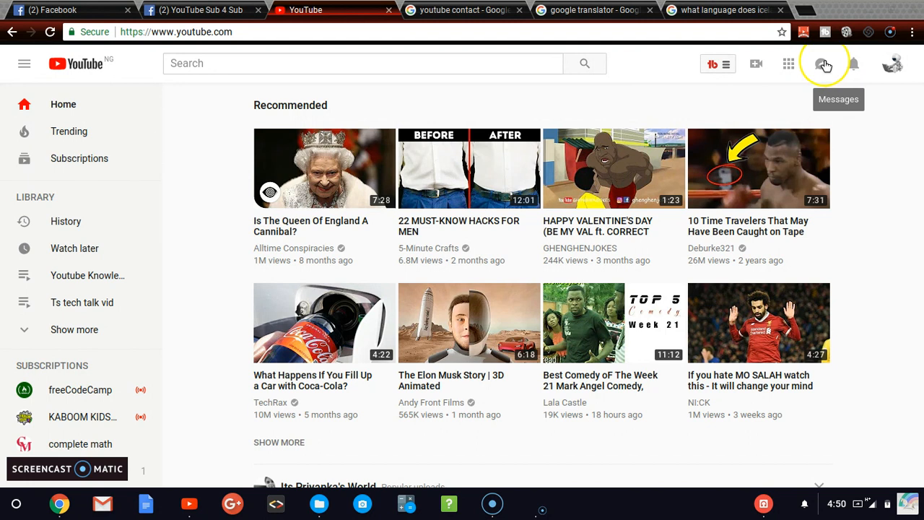
mouse_move(199, 132)
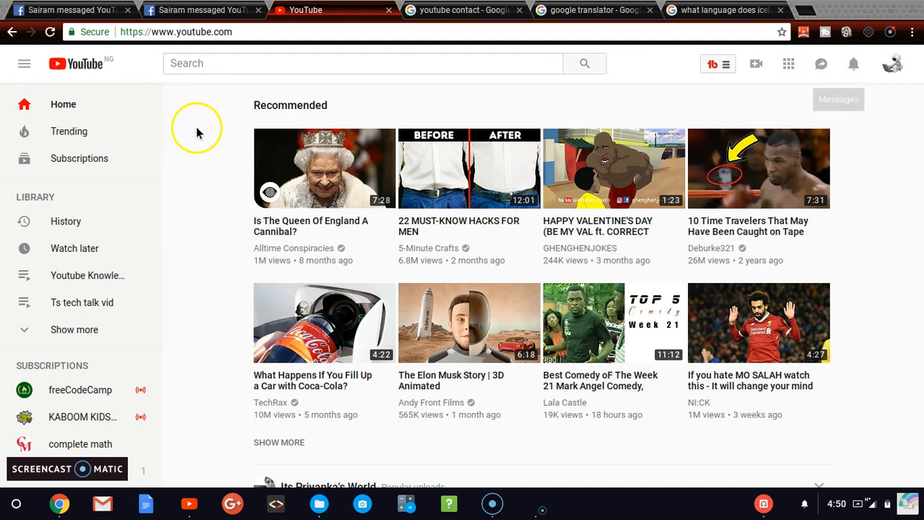
mouse_move(415, 94)
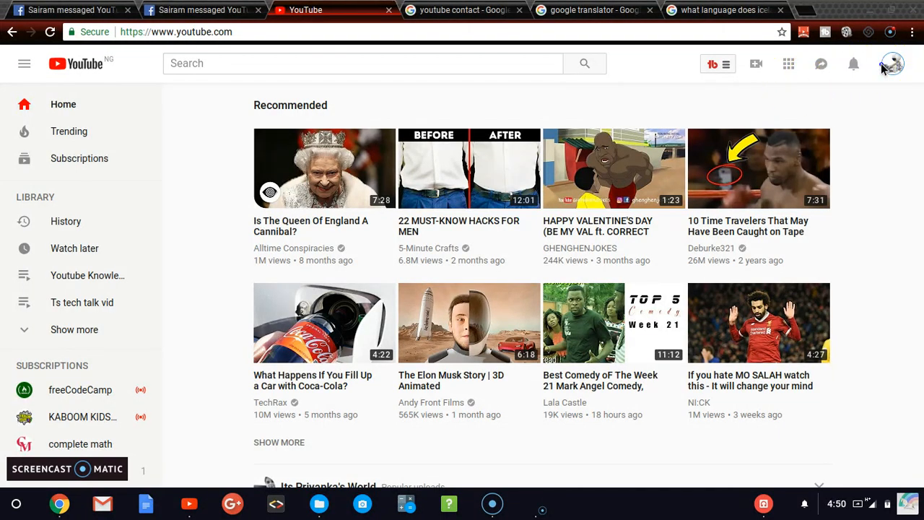
click(892, 64)
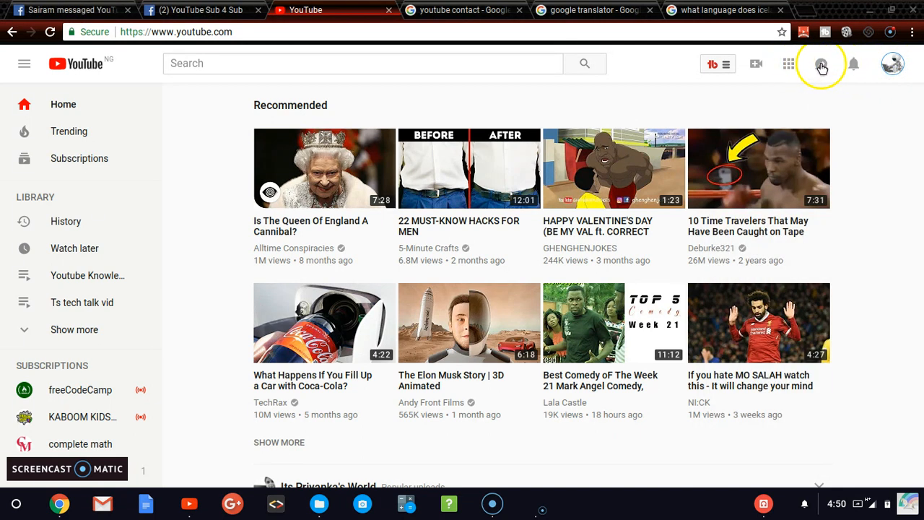
click(821, 63)
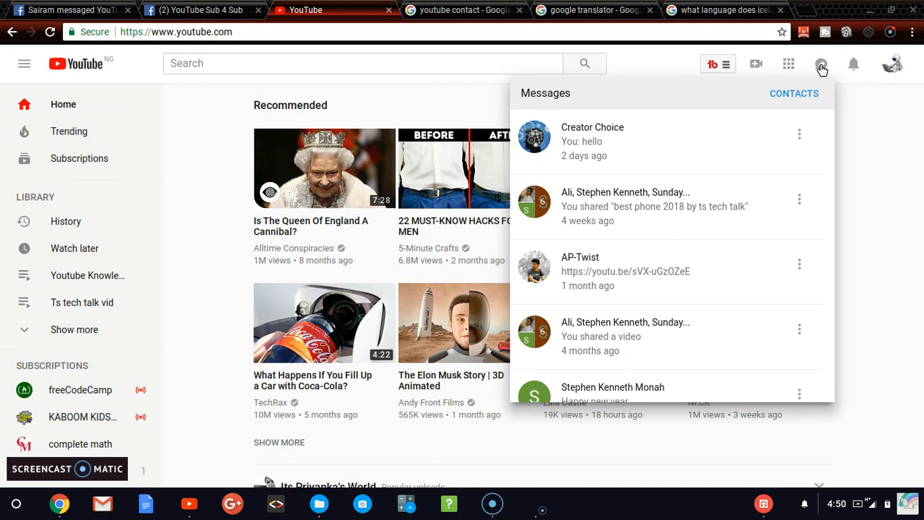
mouse_move(608, 134)
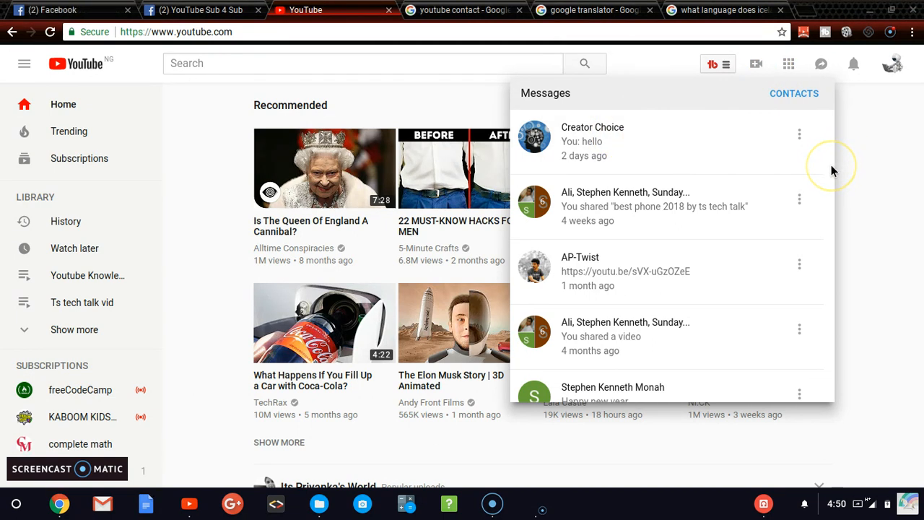
mouse_move(768, 157)
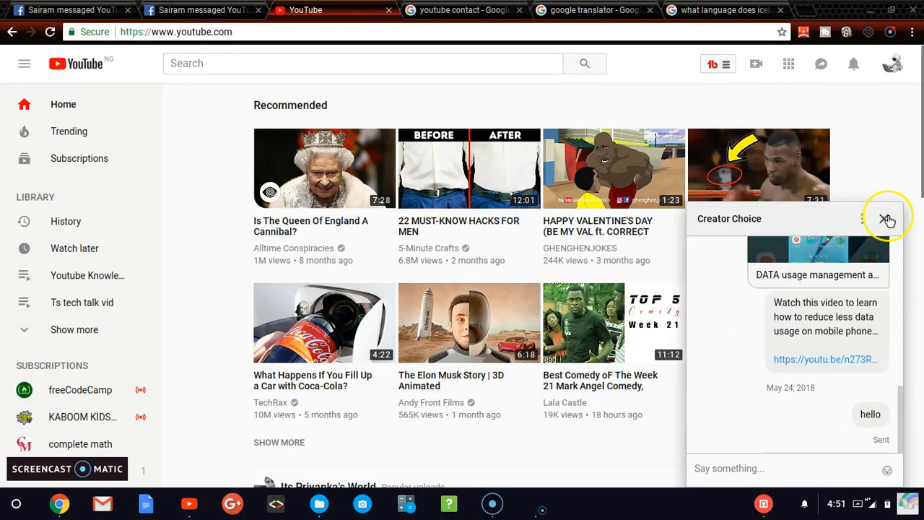
click(887, 219)
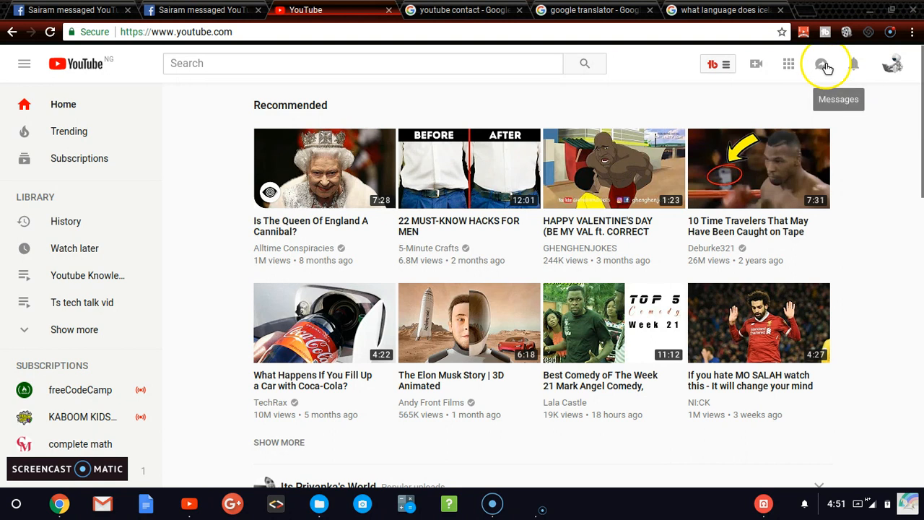
click(821, 64)
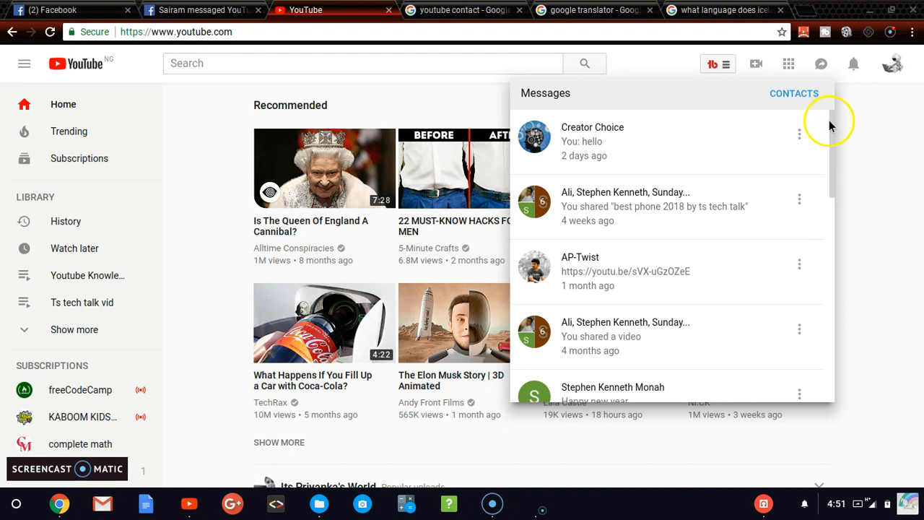
scroll(down, 3)
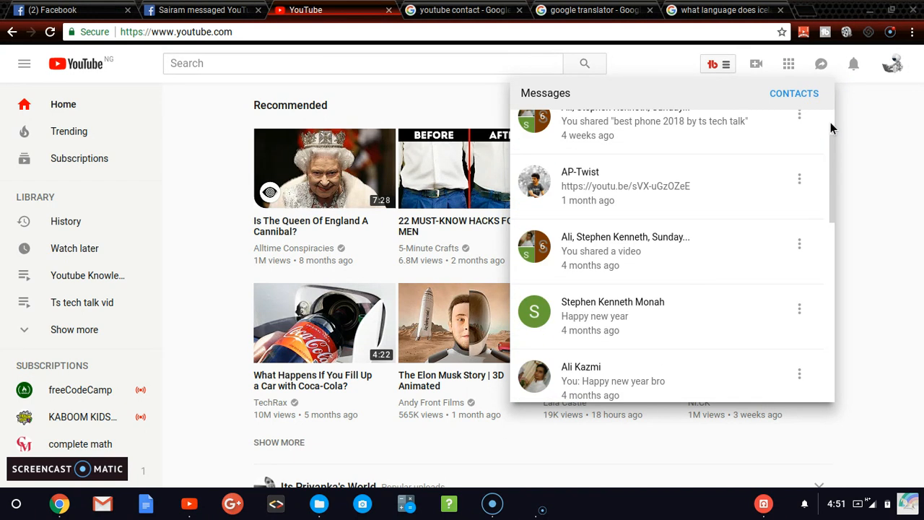
scroll(down, 3)
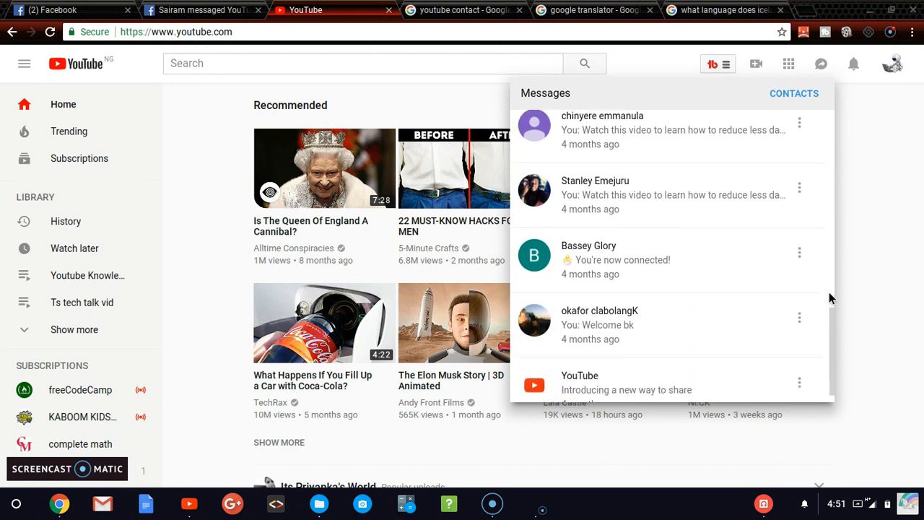
scroll(down, 3)
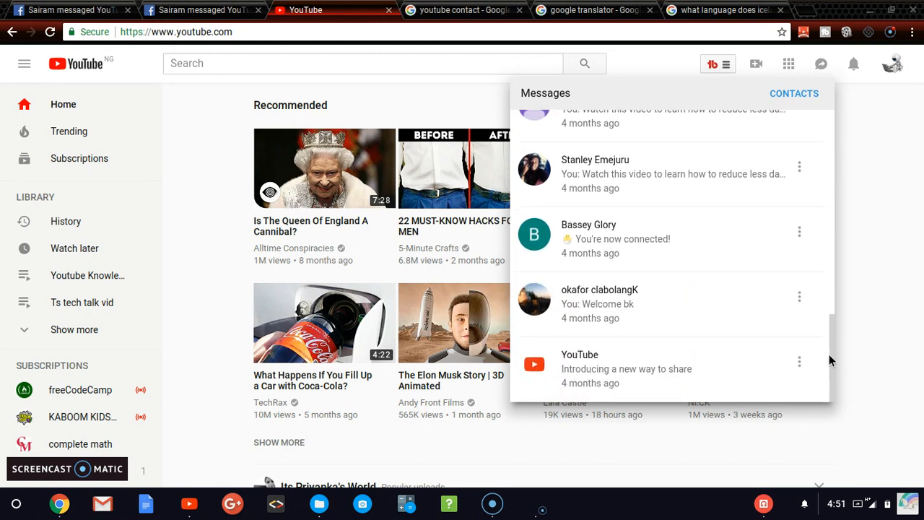
scroll(up, 3)
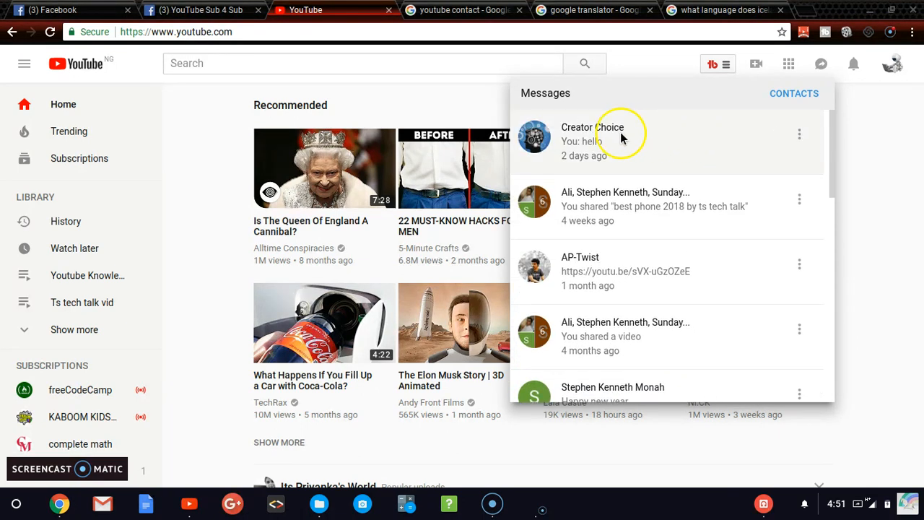
mouse_move(599, 285)
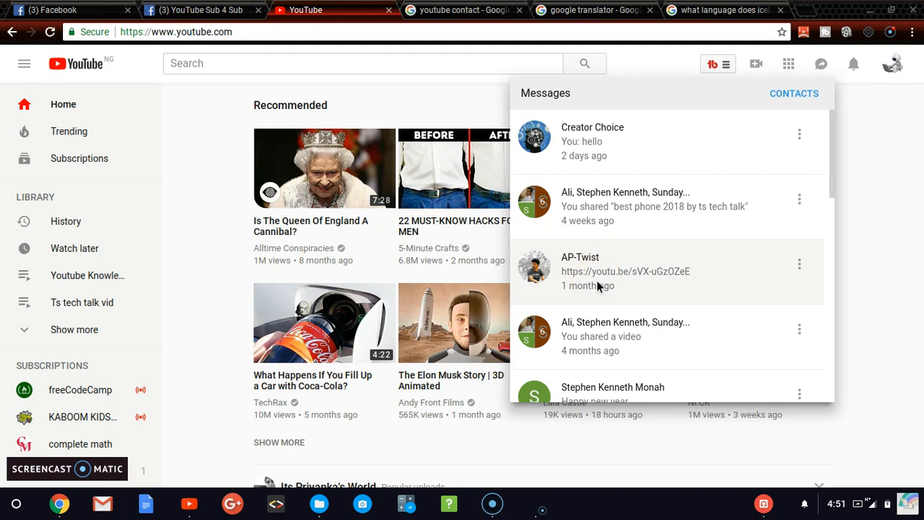
mouse_move(753, 127)
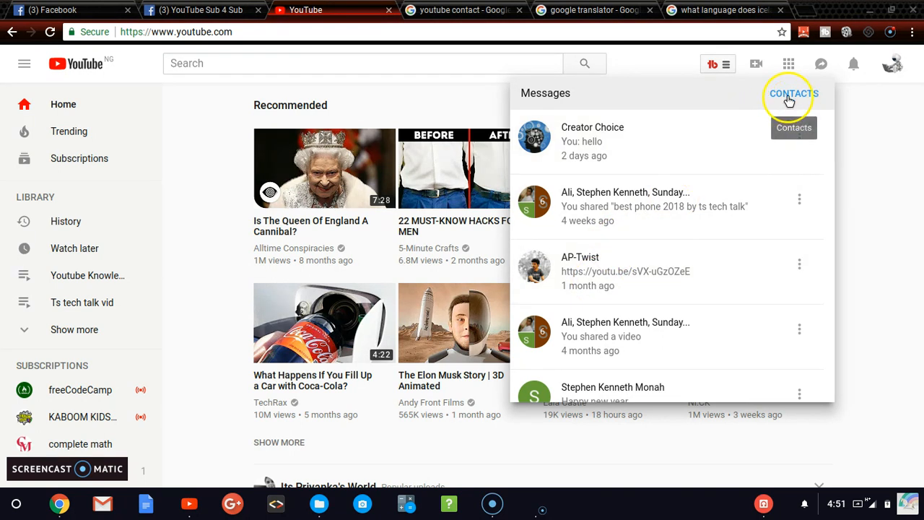
click(793, 93)
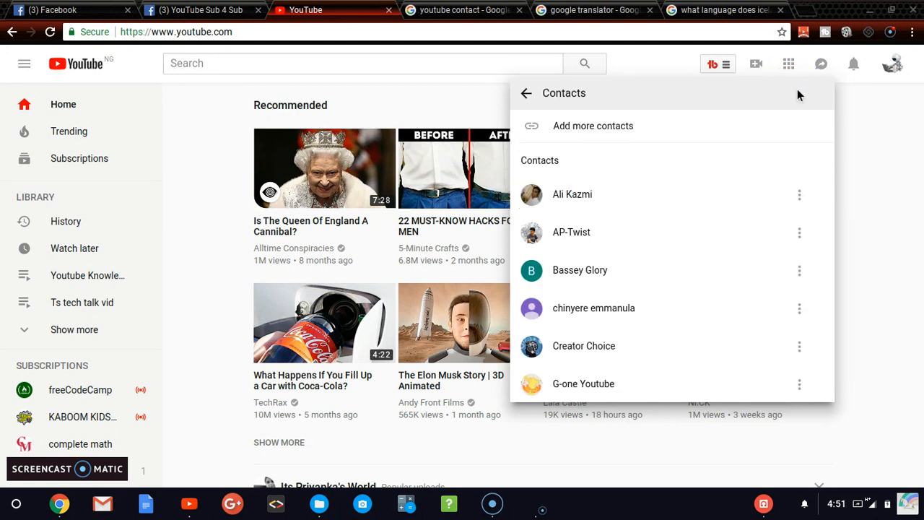
mouse_move(577, 194)
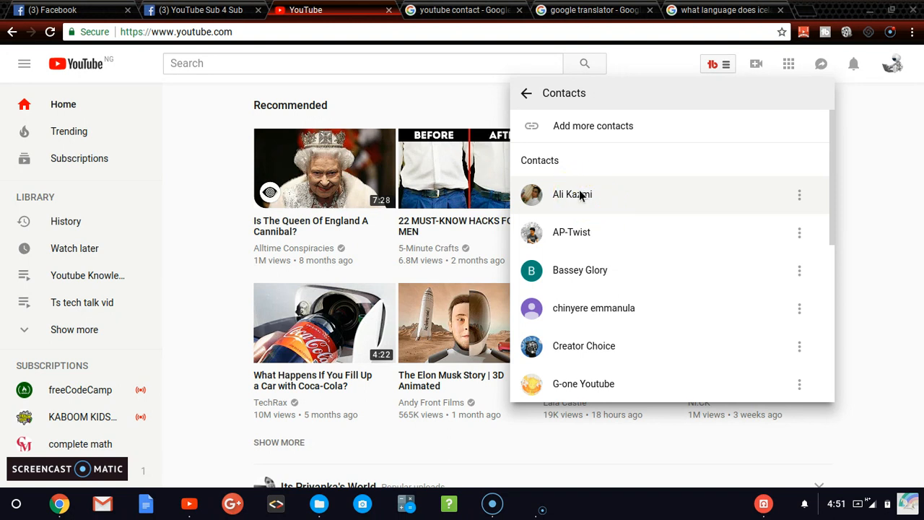
mouse_move(830, 179)
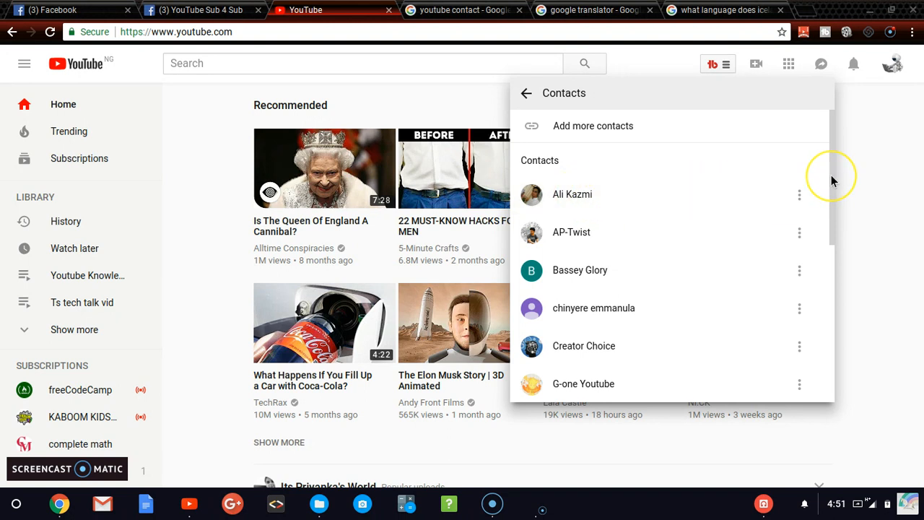
scroll(down, 3)
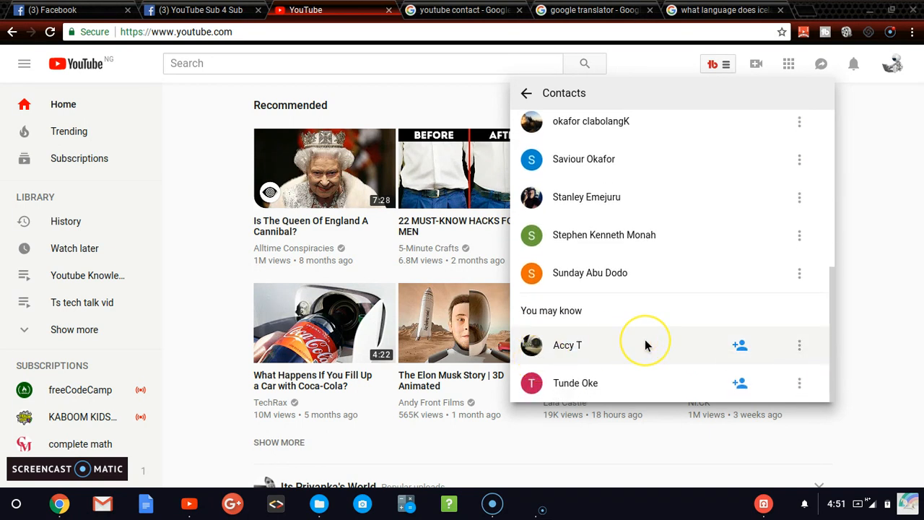
mouse_move(743, 353)
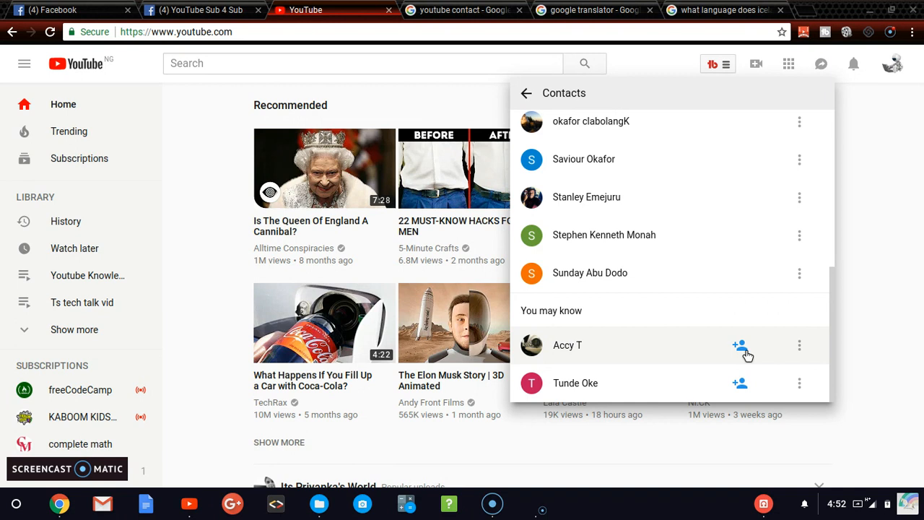
mouse_move(799, 345)
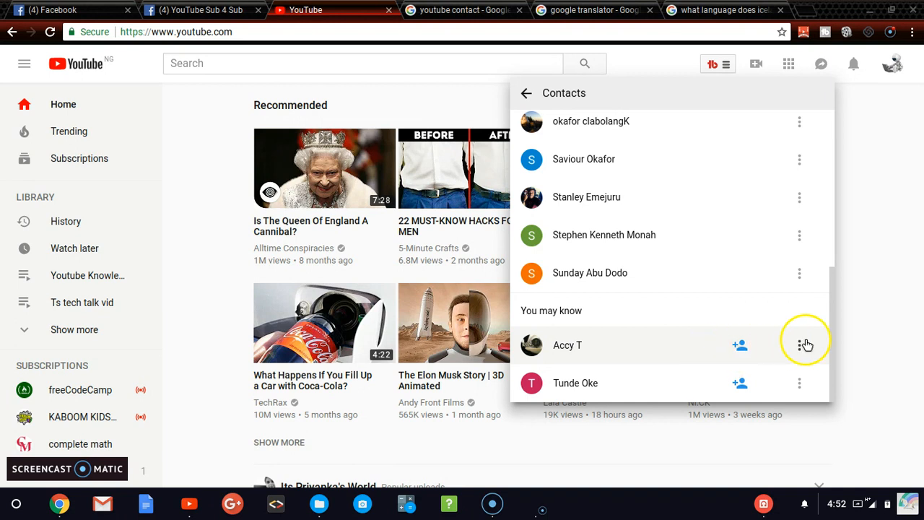
mouse_move(747, 364)
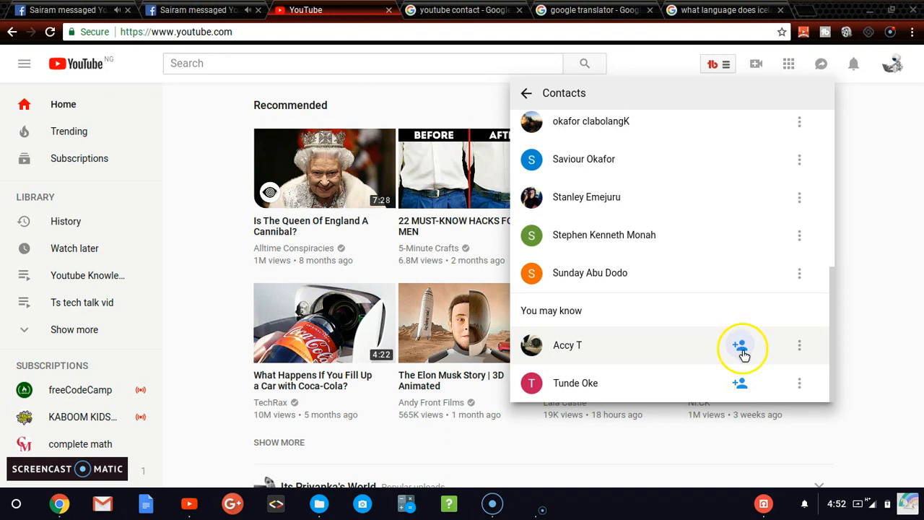
click(739, 345)
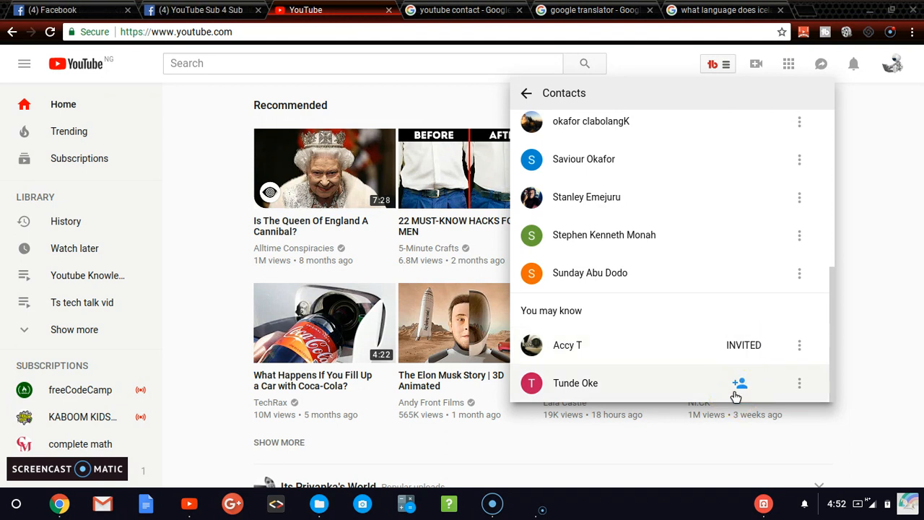
mouse_move(696, 314)
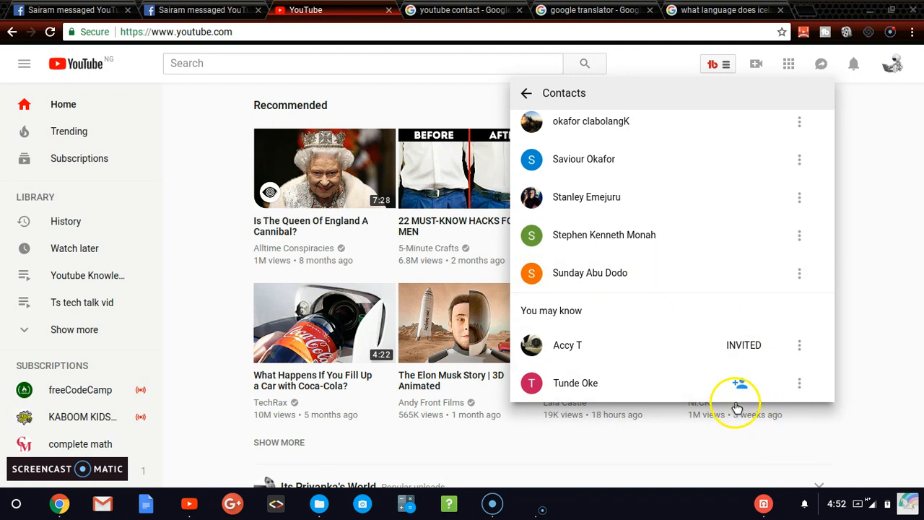
click(740, 382)
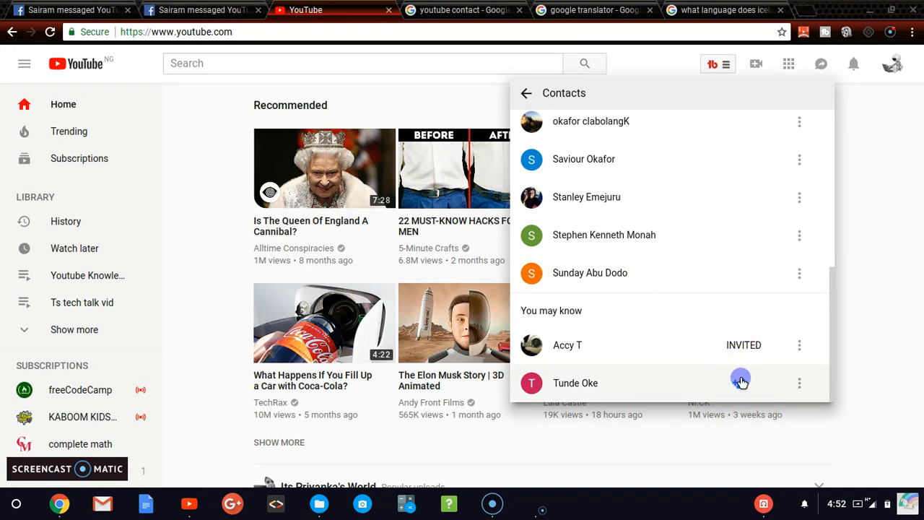
click(740, 383)
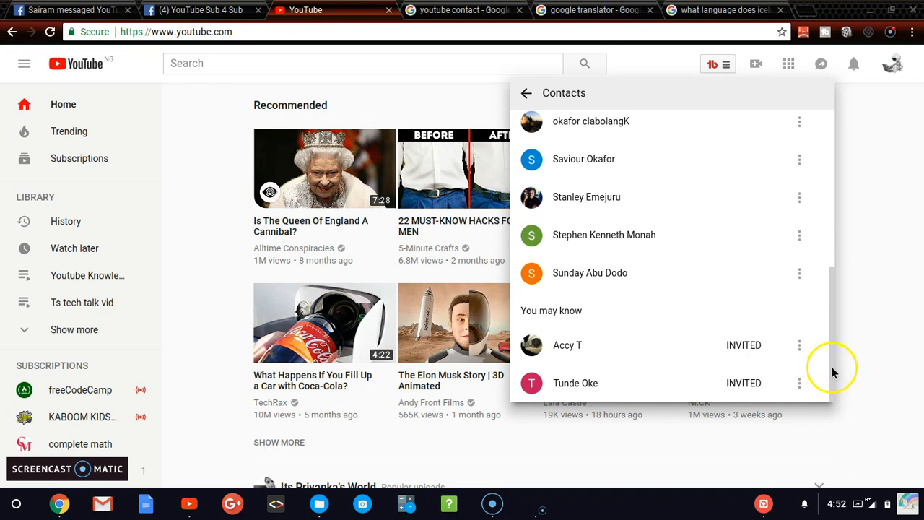
scroll(up, 3)
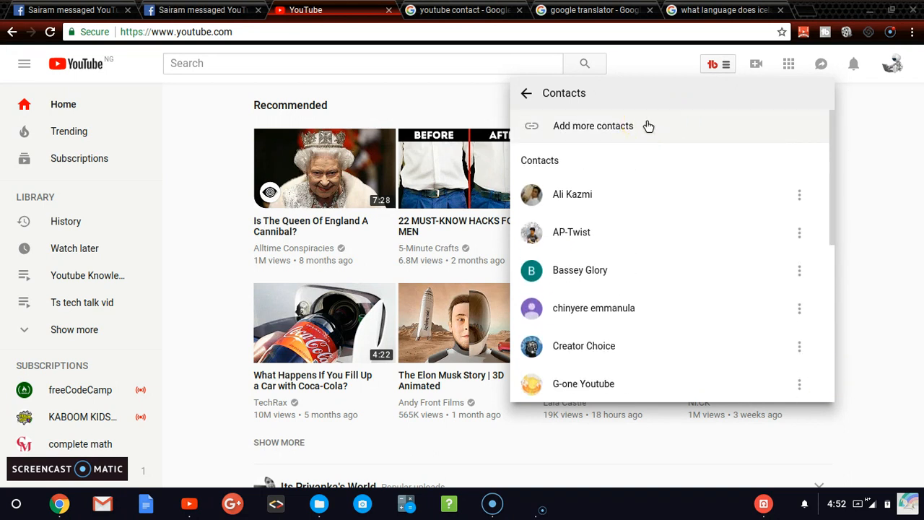
Copy the Add more contacts invite link for sharing.
click(593, 126)
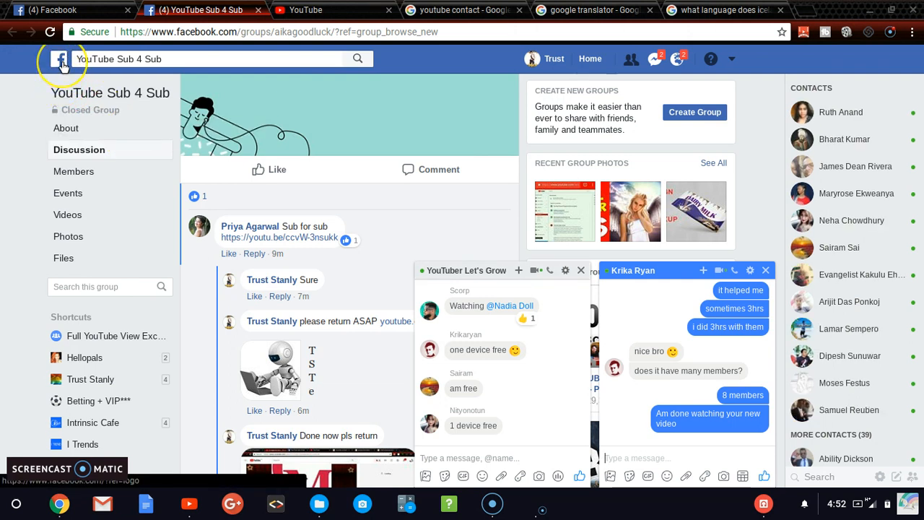
Publish a public News Feed post with the YouTube invite link, then return to YouTube.
click(59, 58)
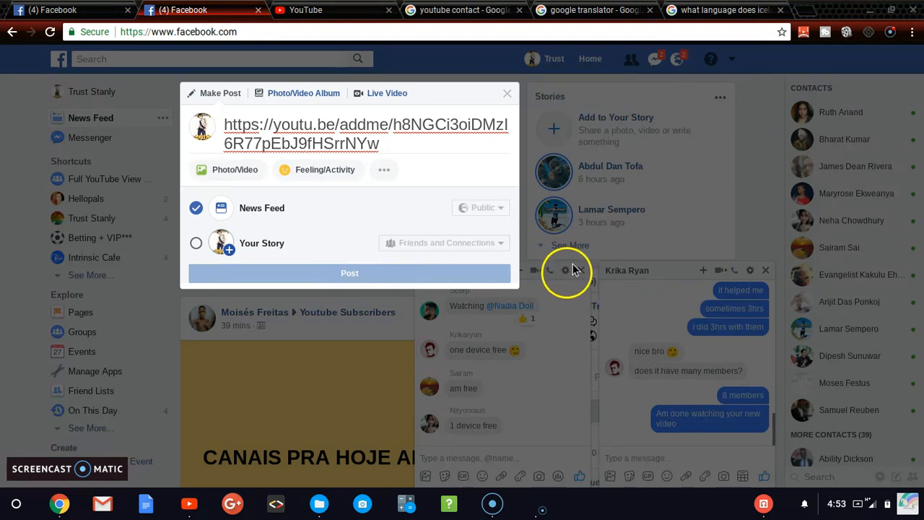
click(349, 273)
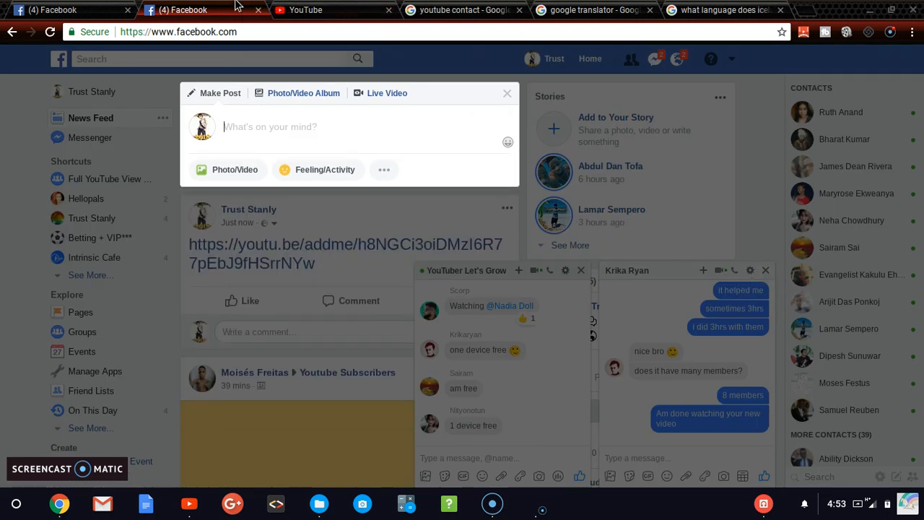
click(329, 9)
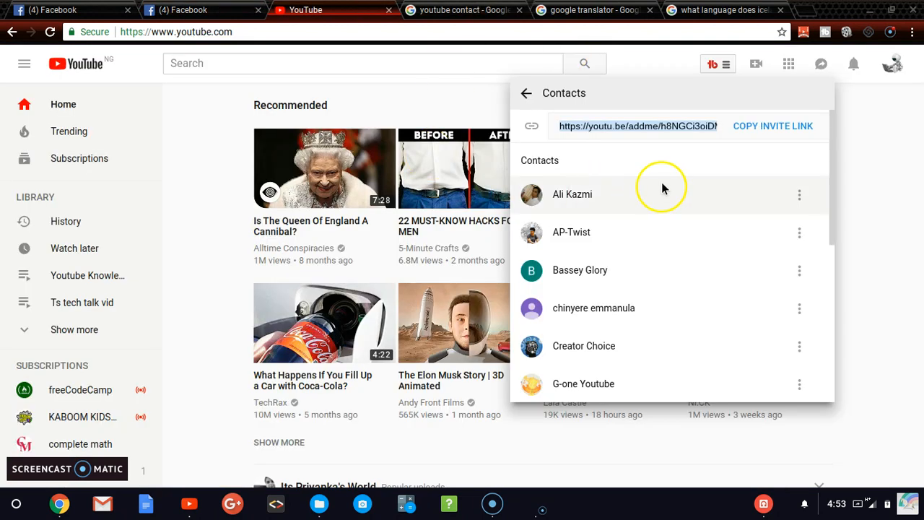
mouse_move(837, 150)
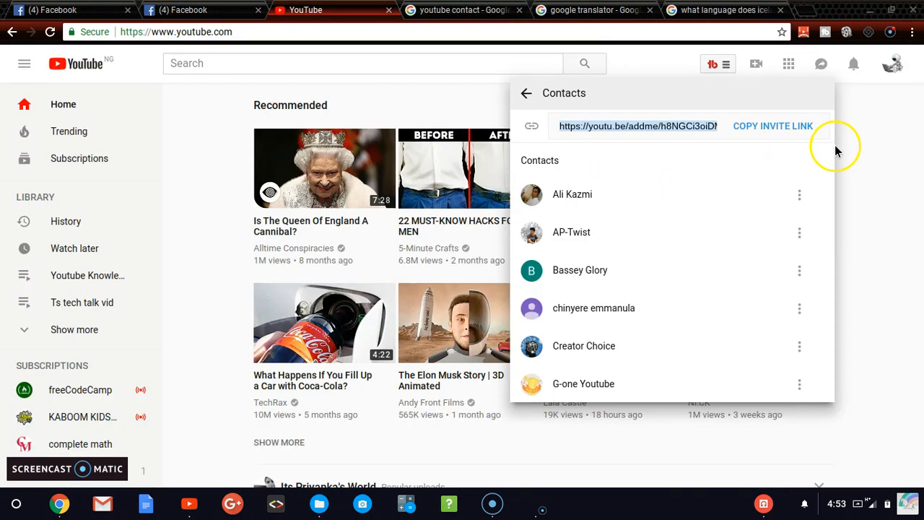
scroll(down, 3)
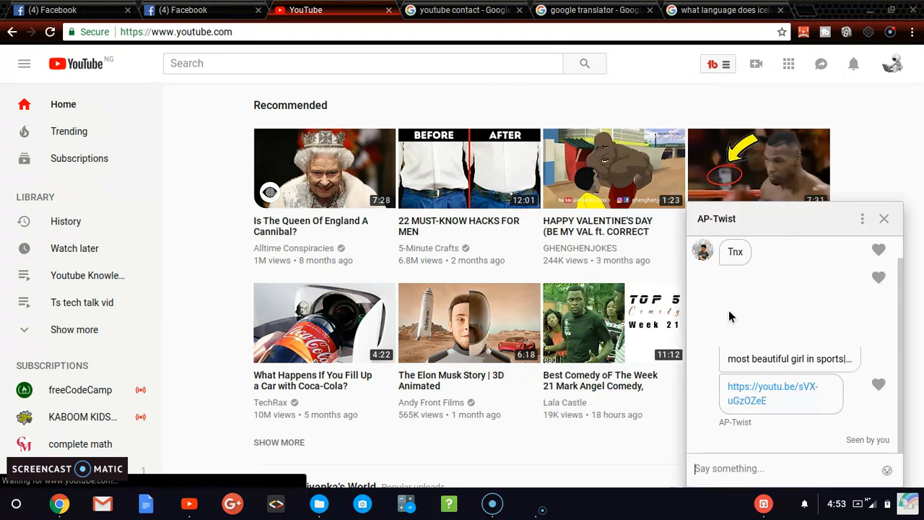
text(he)
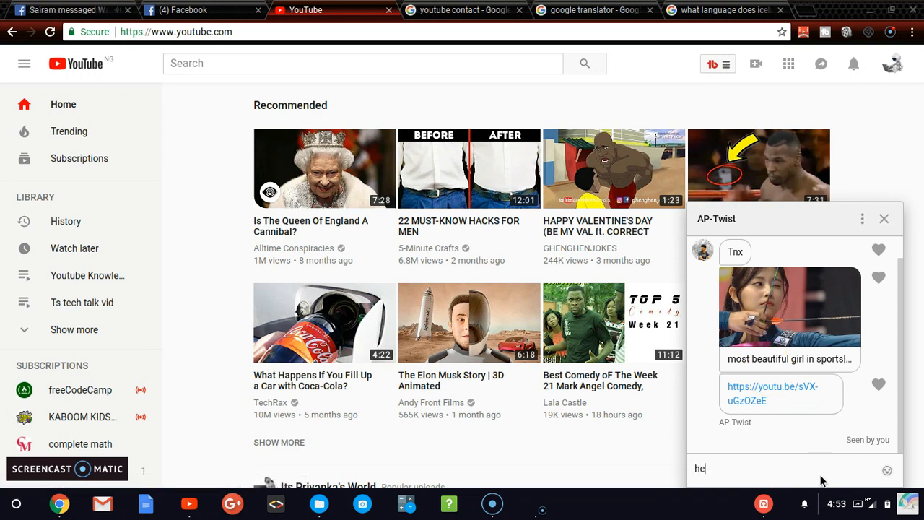
key(Return)
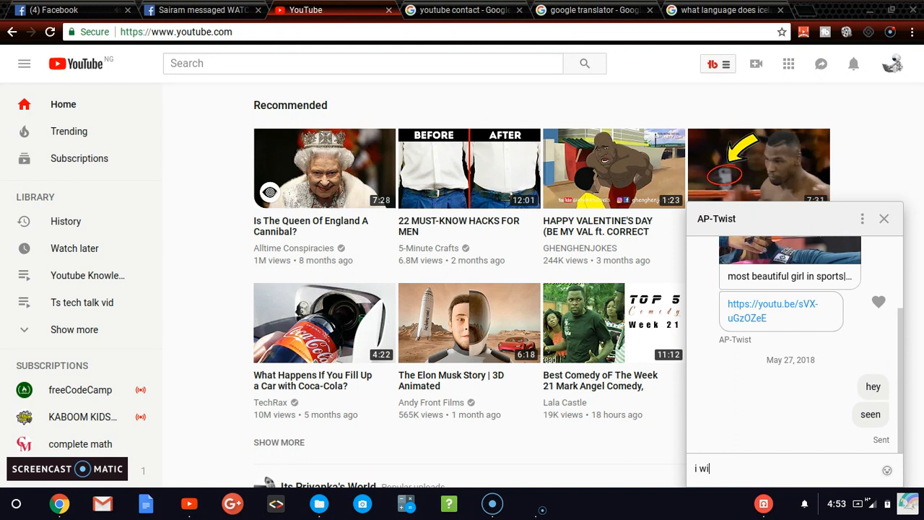
text(ll watch)
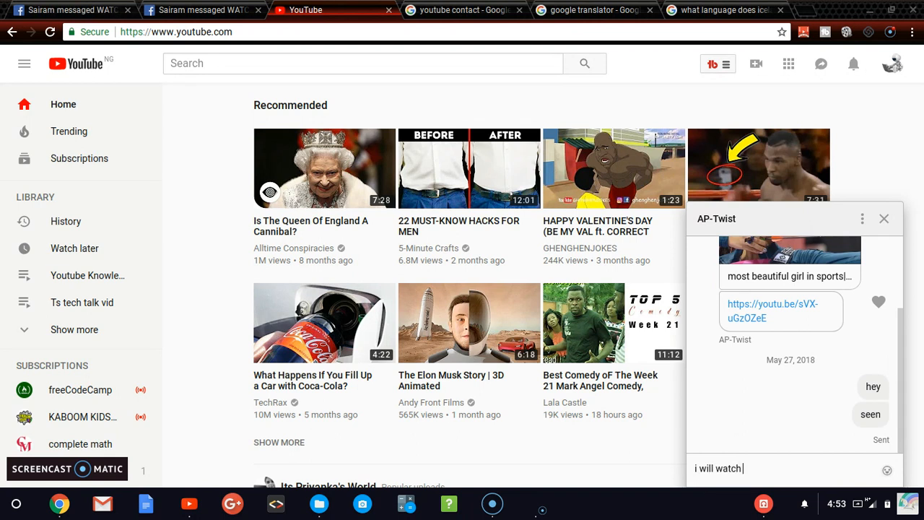
text(the video and make)
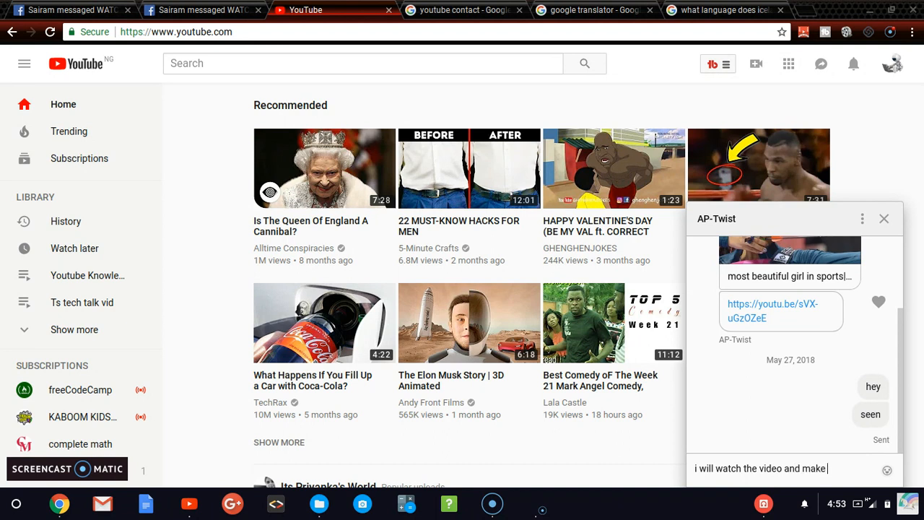
text(sure)
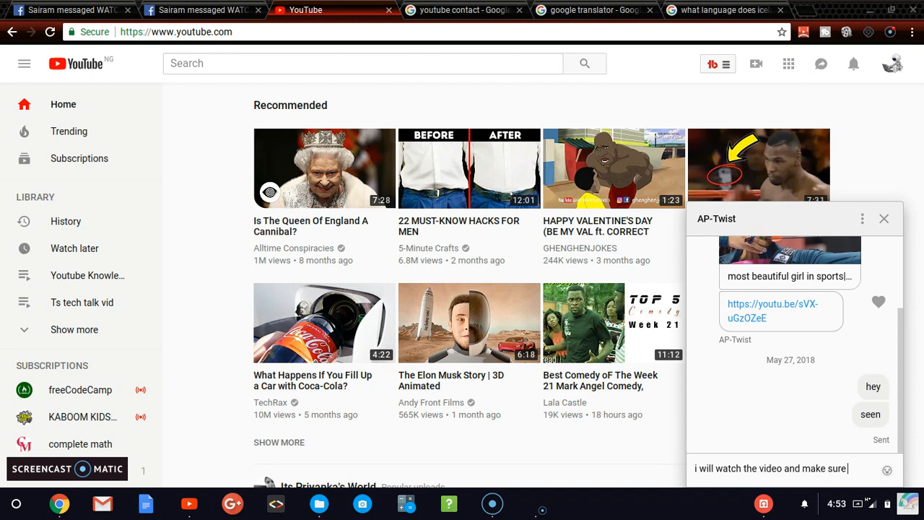
text(watch)
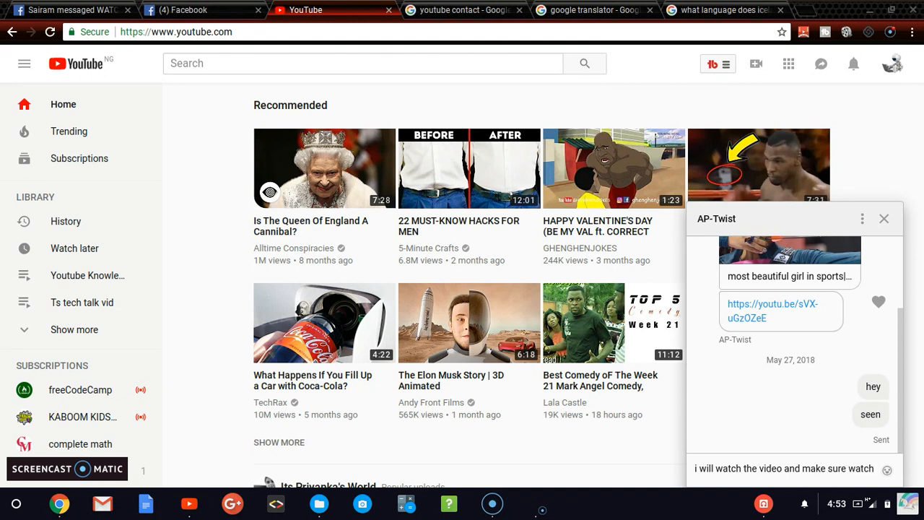
scroll(down, 3)
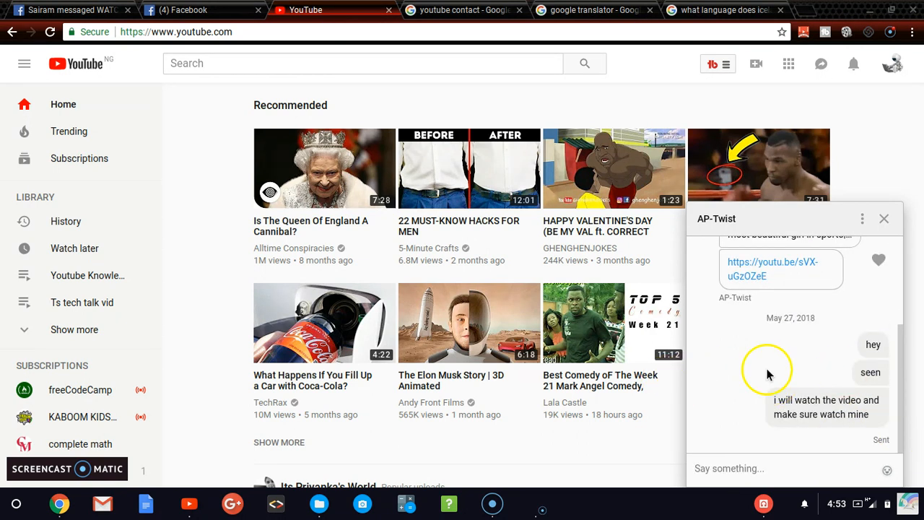
mouse_move(895, 249)
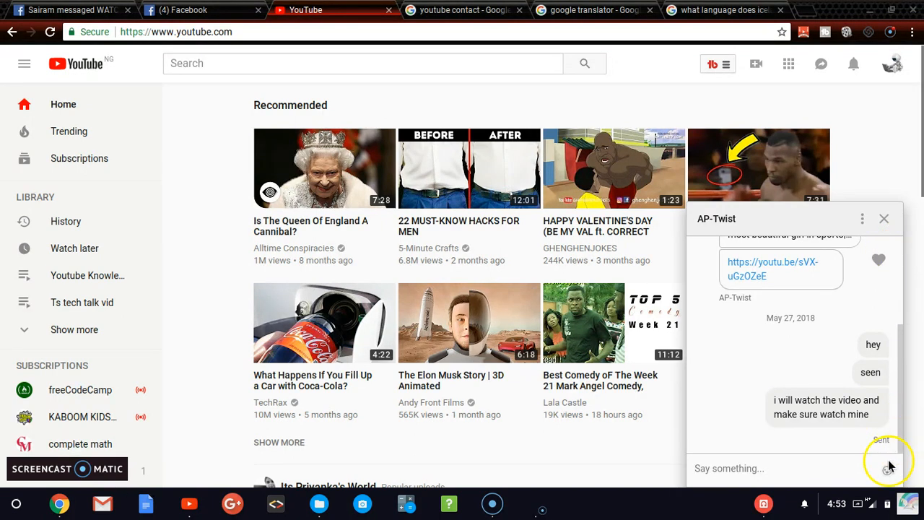
click(888, 469)
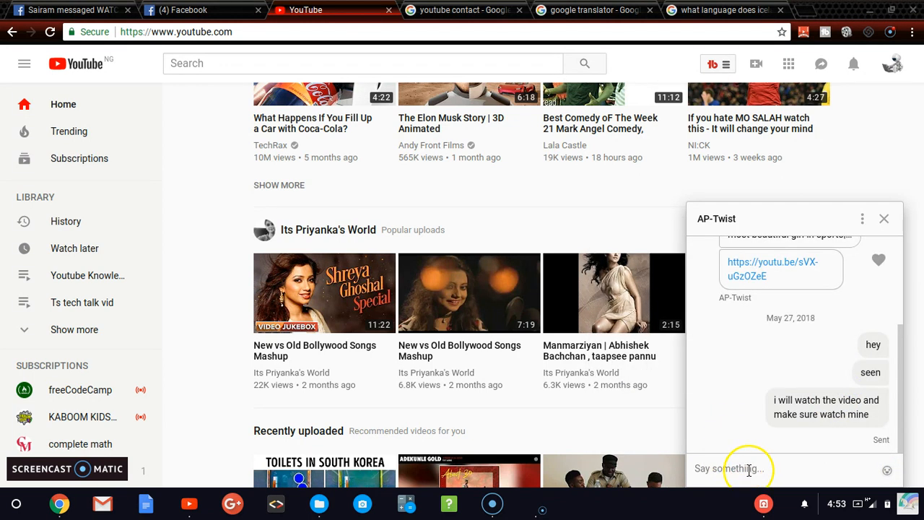
click(748, 469)
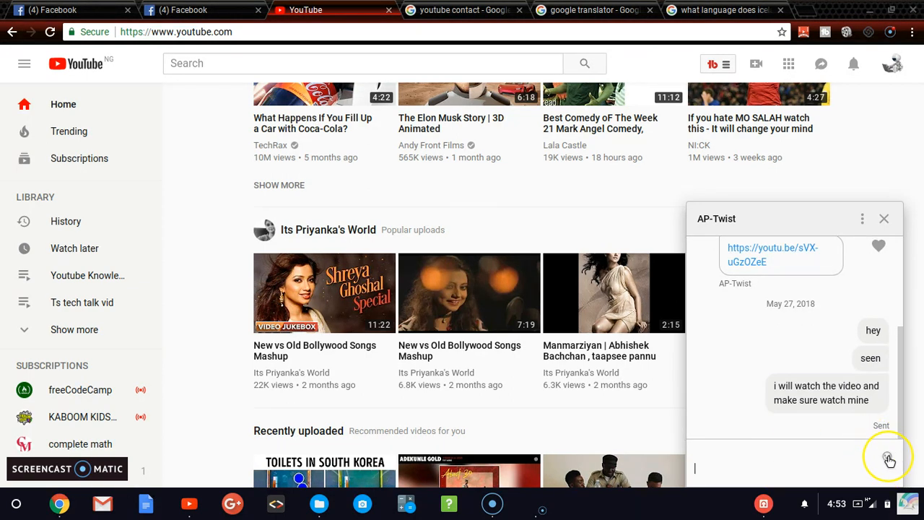
click(889, 459)
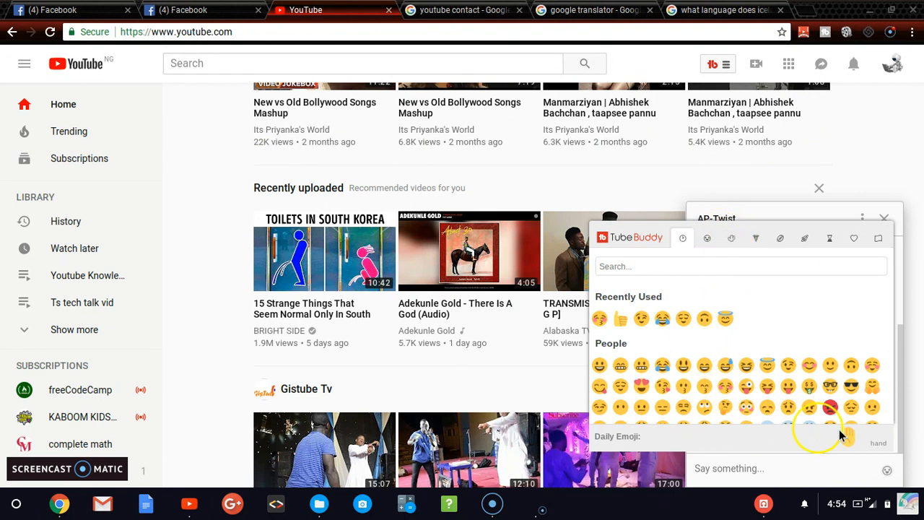
mouse_move(745, 410)
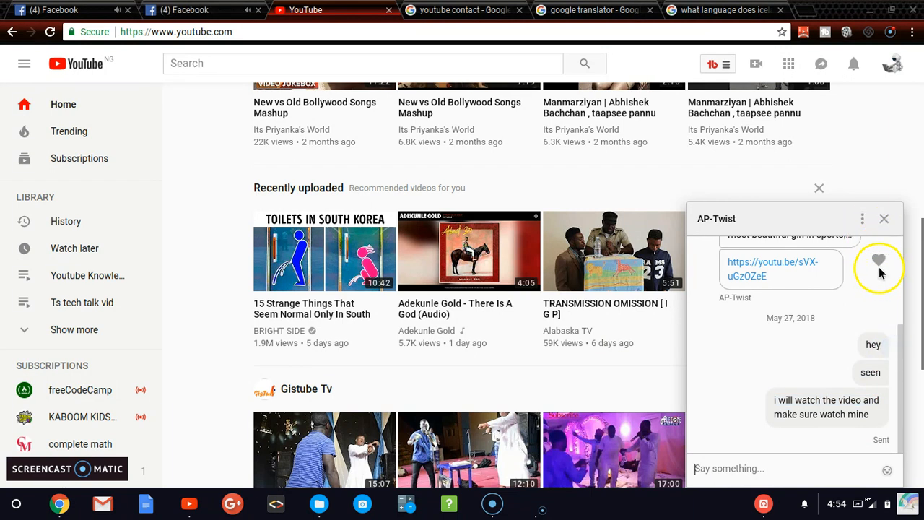
click(878, 260)
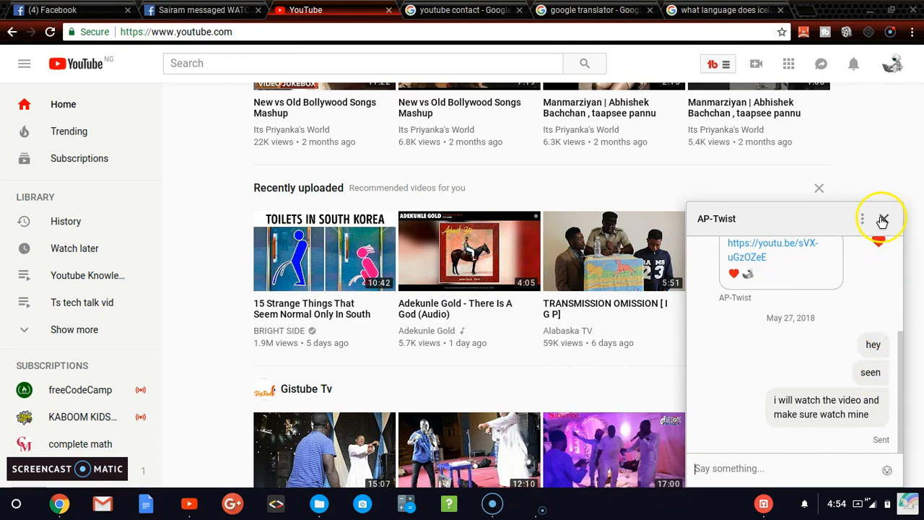
mouse_move(830, 58)
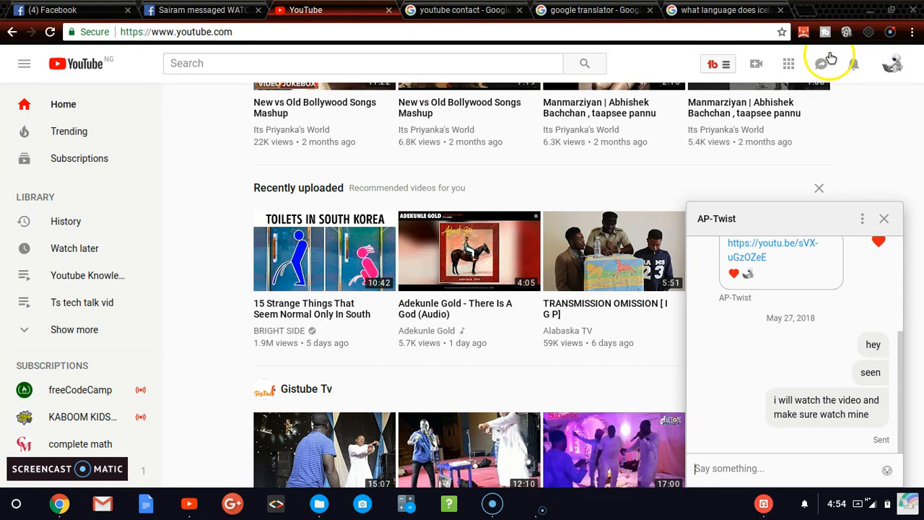
click(828, 63)
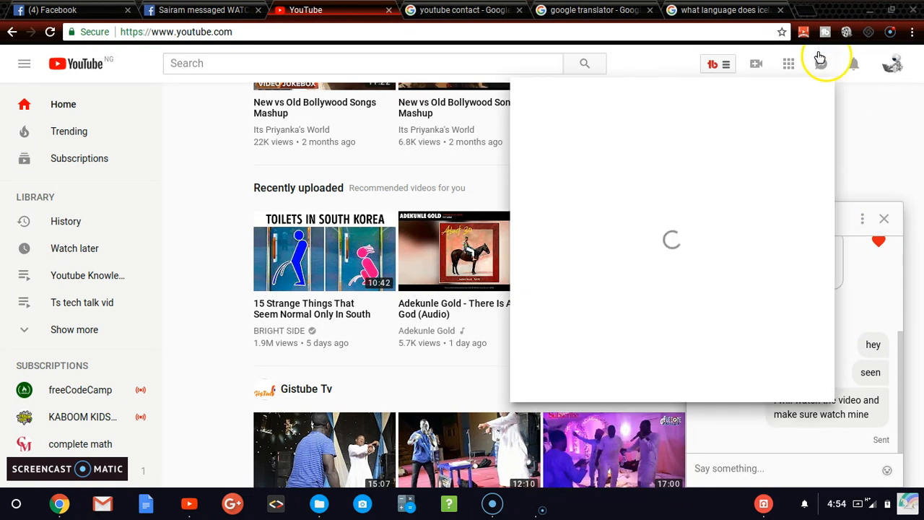
click(820, 64)
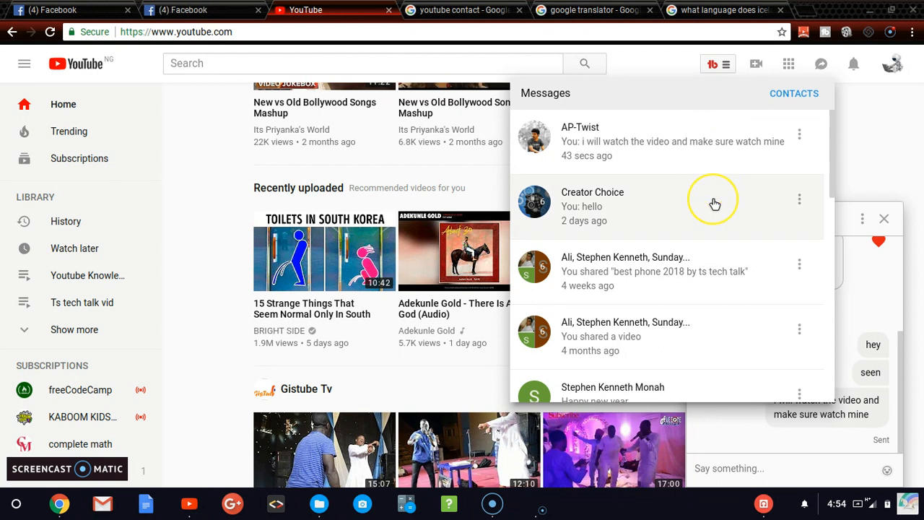
mouse_move(687, 303)
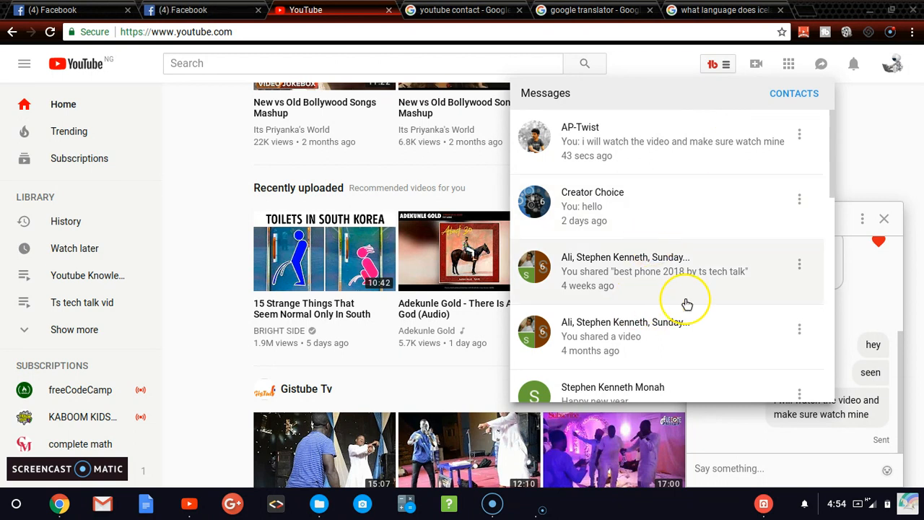
mouse_move(599, 388)
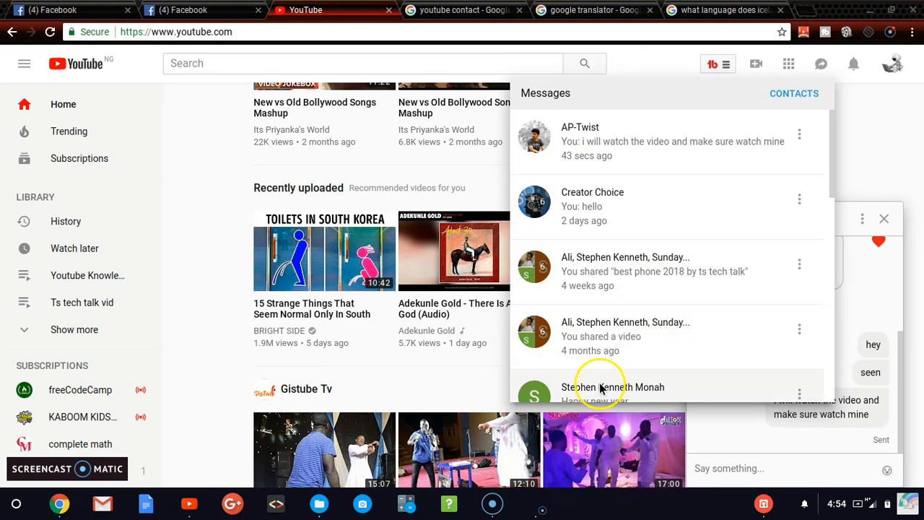
click(614, 387)
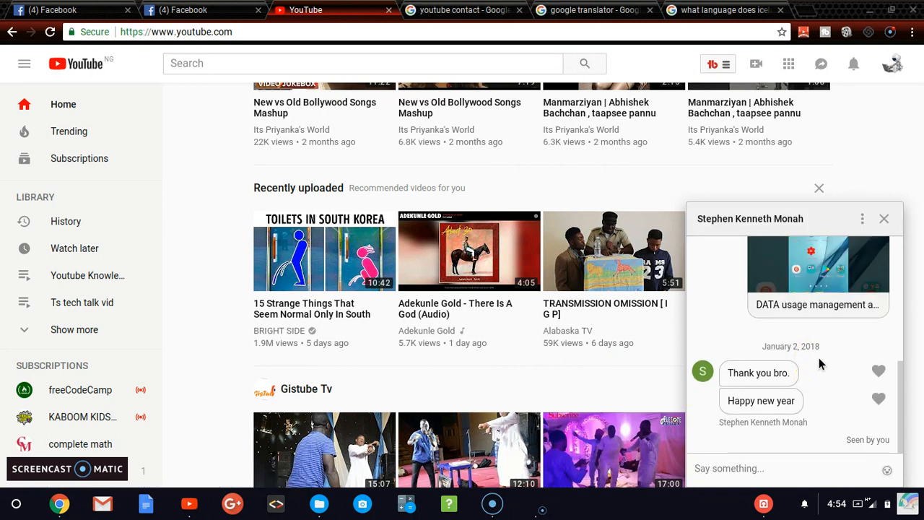
text(thanks)
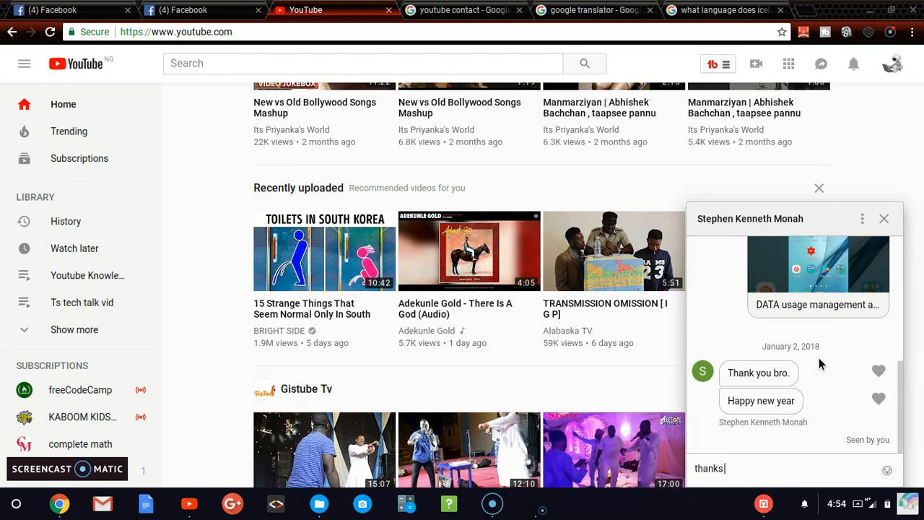
key(Return)
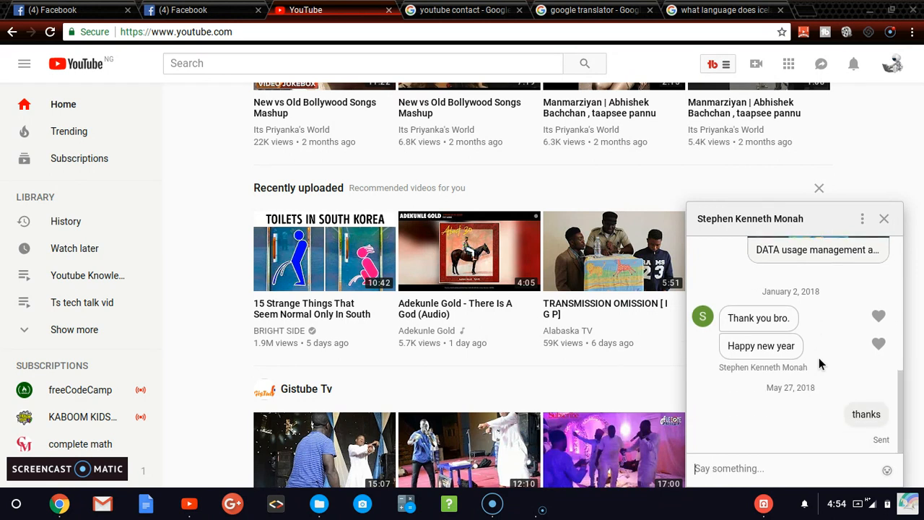
text(its bee)
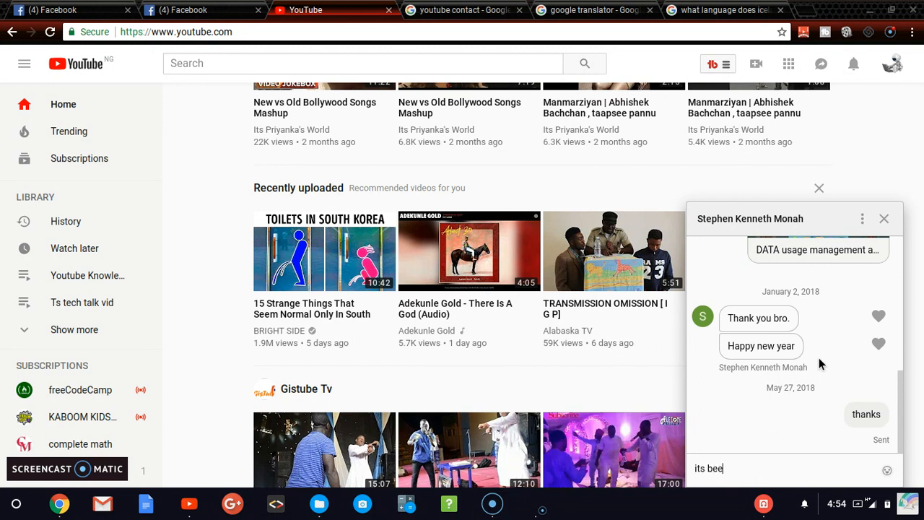
text(n l)
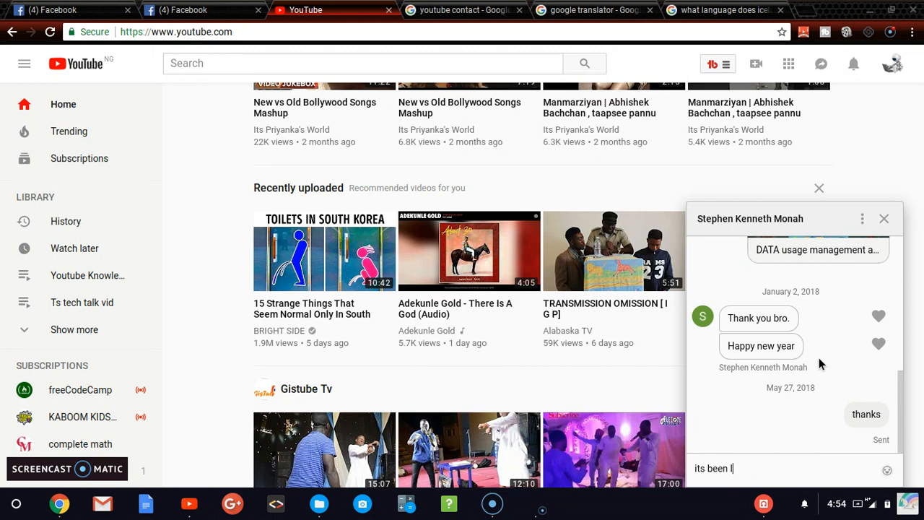
text(ong)
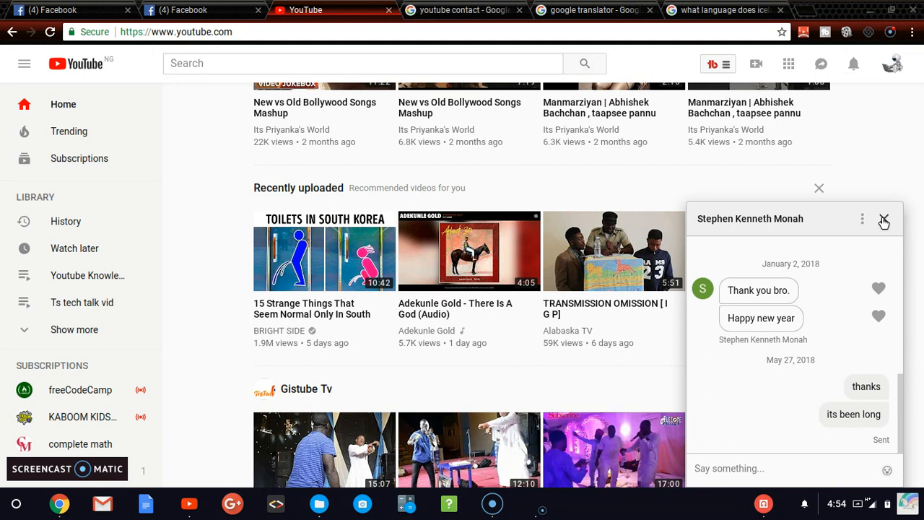
click(884, 219)
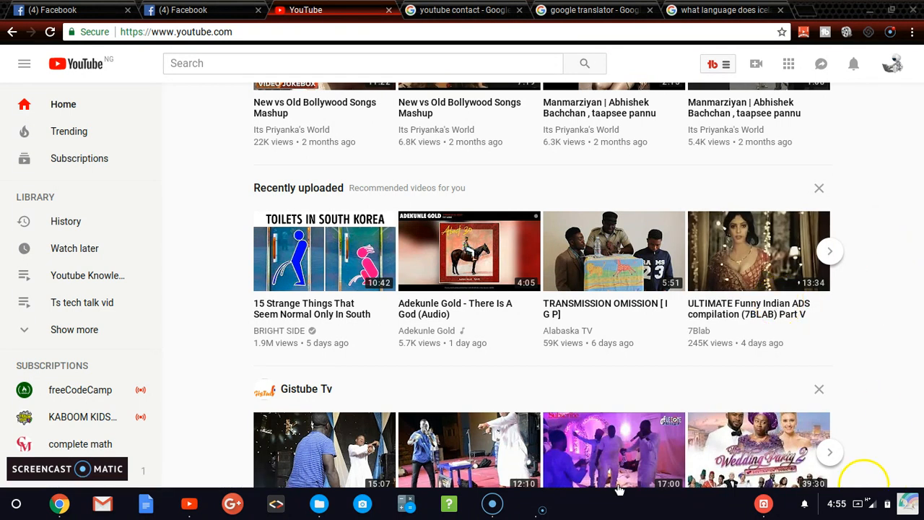
mouse_move(512, 480)
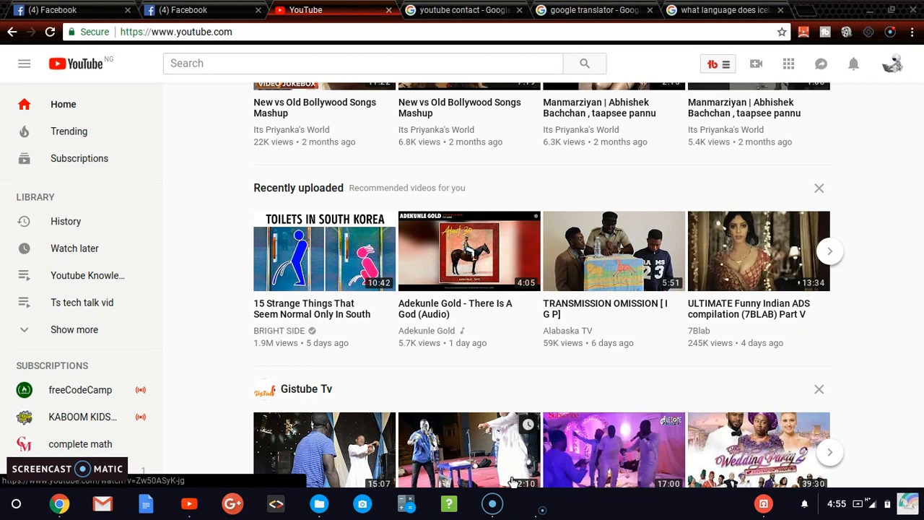
mouse_move(469, 449)
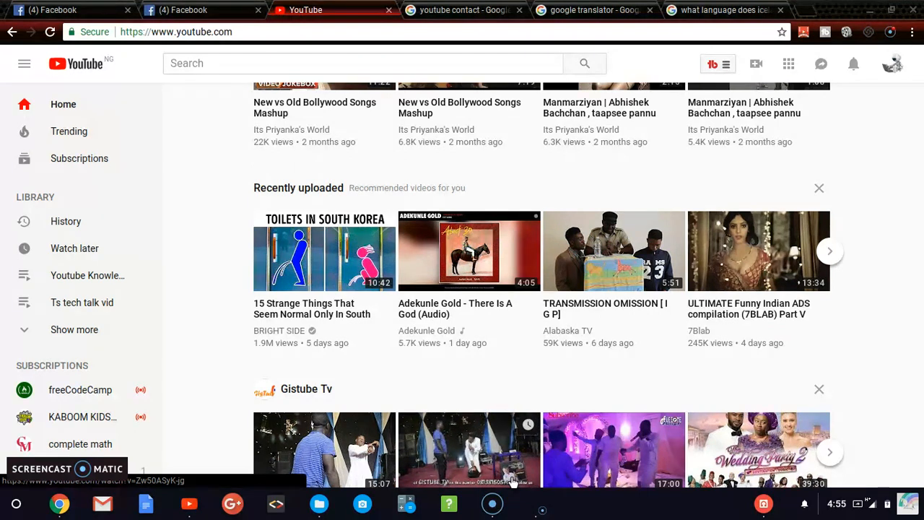